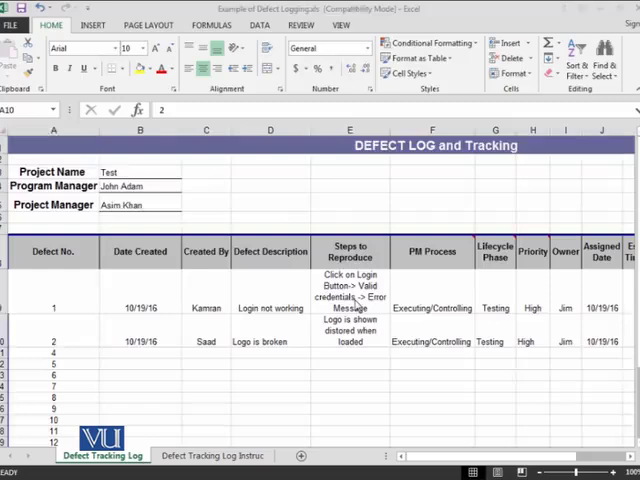
- Scroll the log right to the tracking columns and select defect 1's estimated-time cell K9
left_click(53, 340)
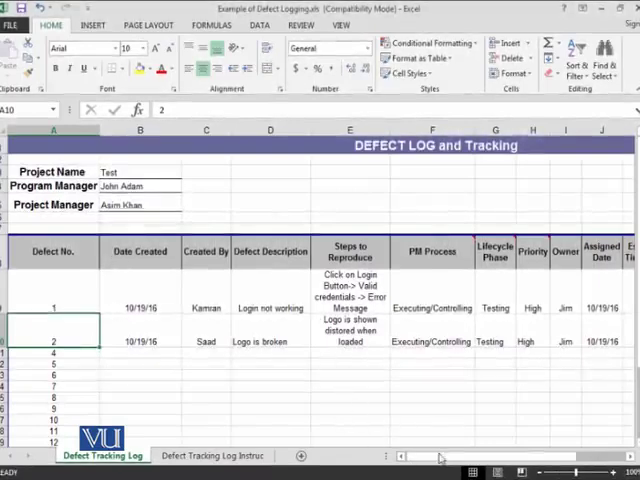
scroll("right", 3)
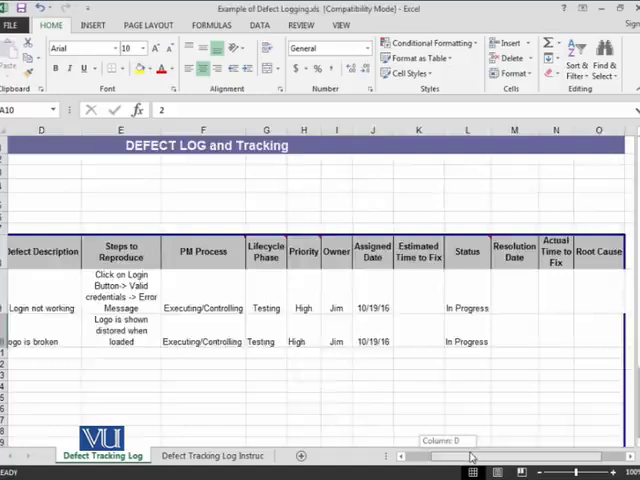
scroll("left", 3)
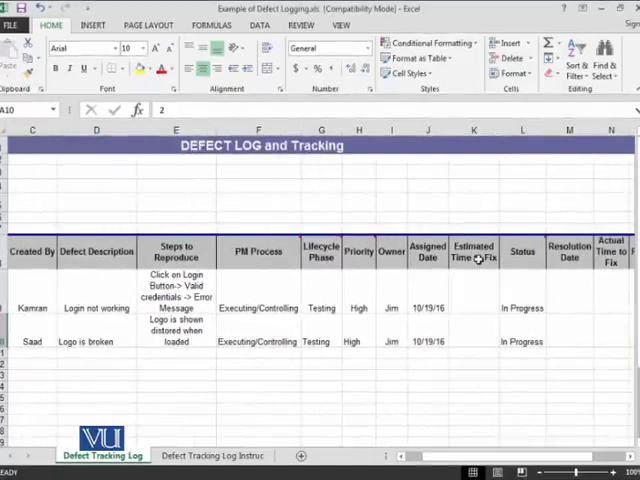
mouse_move(460, 305)
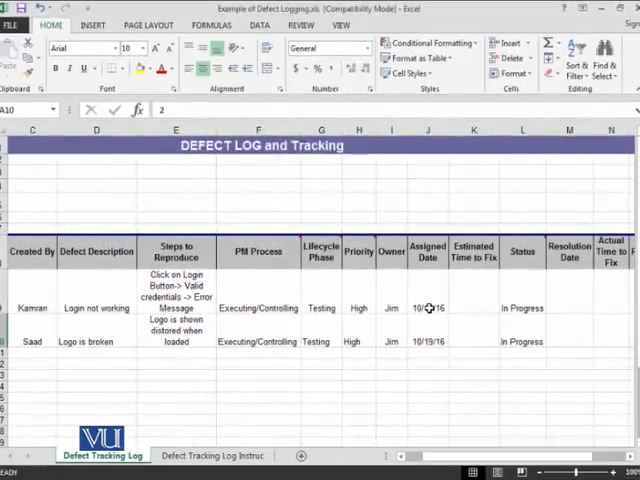
left_click(473, 304)
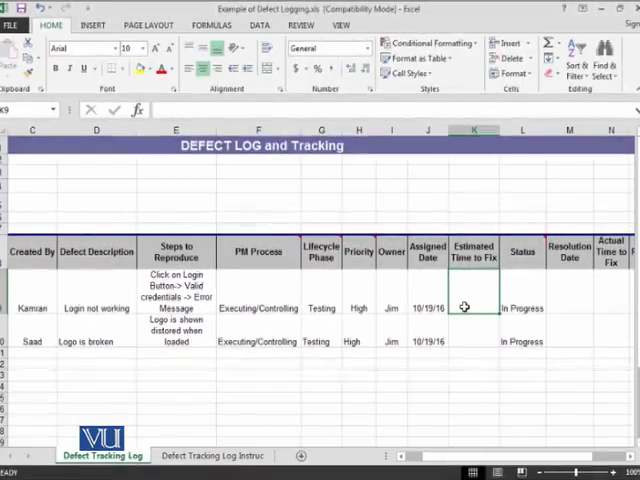
- Enter estimated fix times of 8 for the login failure and 16 for the broken logo
left_click(427, 307)
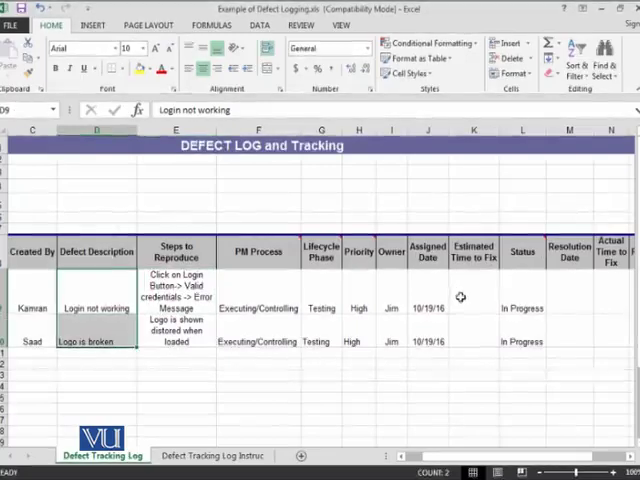
left_click(474, 300)
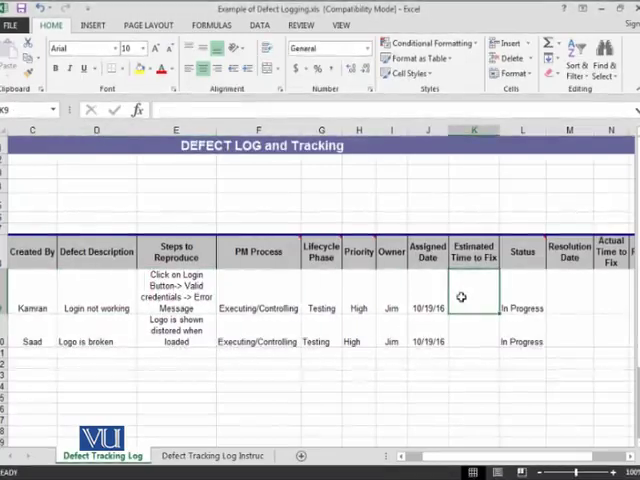
type("8")
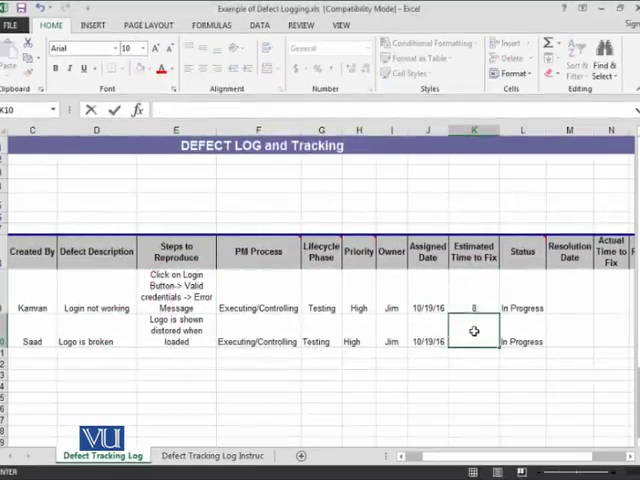
type("16")
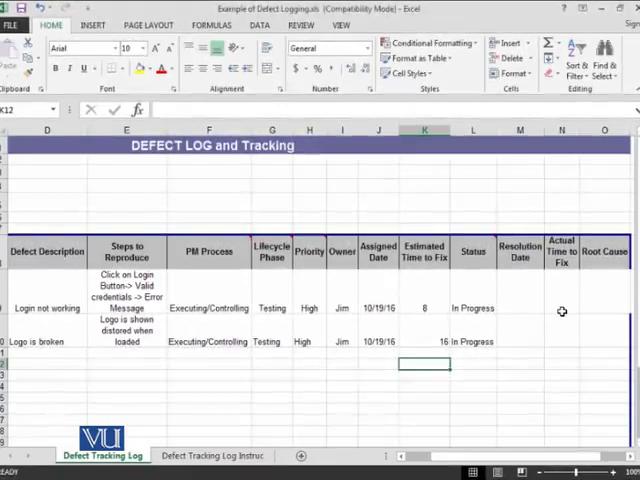
mouse_move(376, 292)
type("10/19/2016")
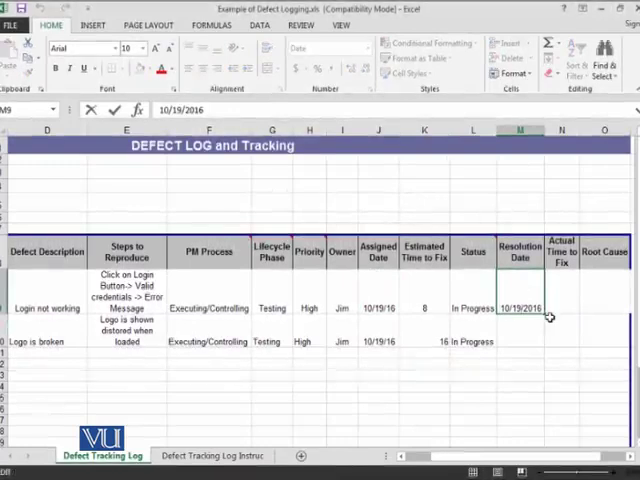
- Commit 10/19/2016 as the login failure's resolution date in M9
left_click(519, 341)
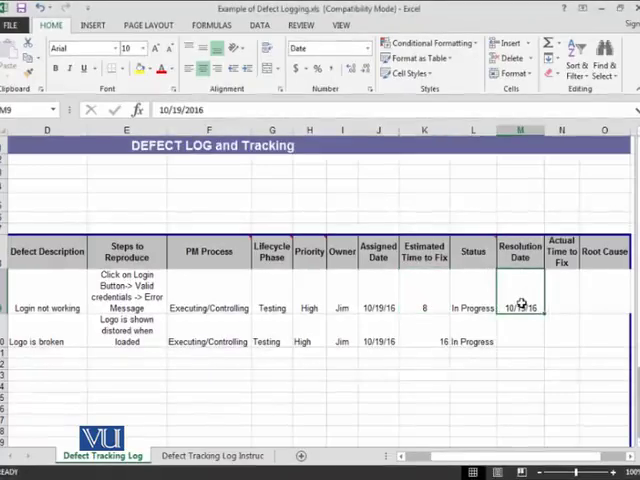
- Choose Completed from the login failure's status dropdown in L9
left_click(471, 308)
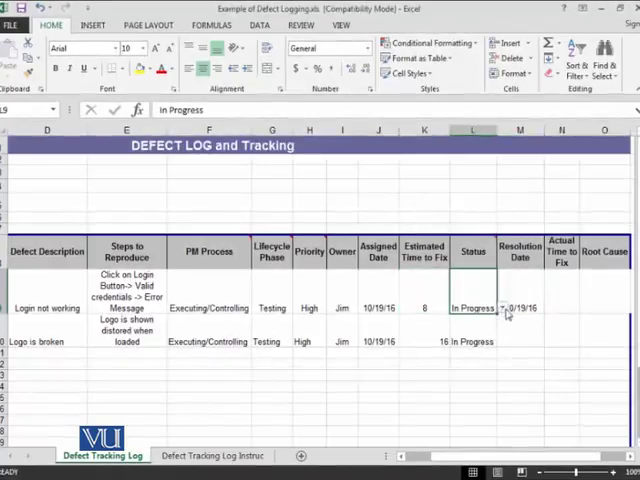
left_click(500, 308)
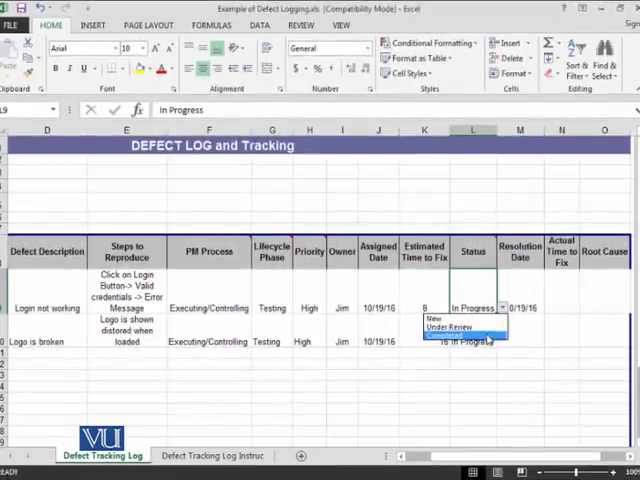
left_click(470, 330)
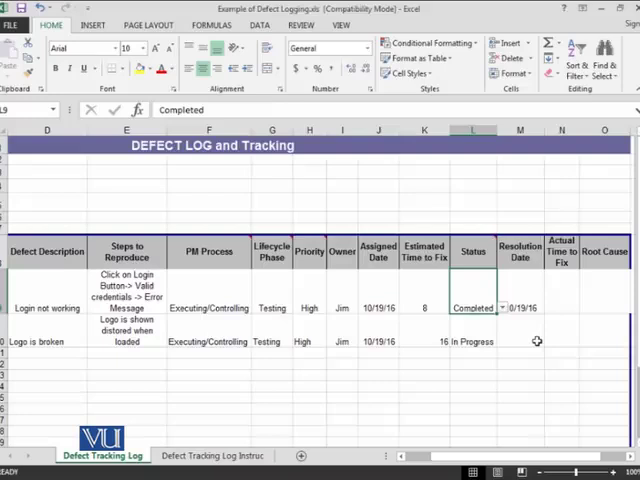
mouse_move(587, 337)
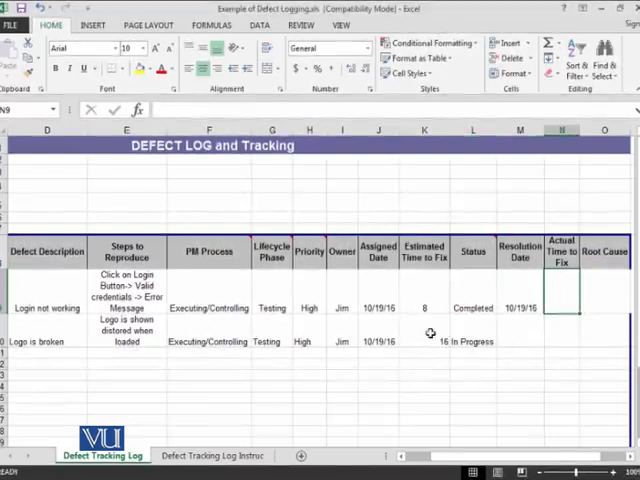
- Record an actual time to fix of 8 for the login failure in N9
left_click(424, 333)
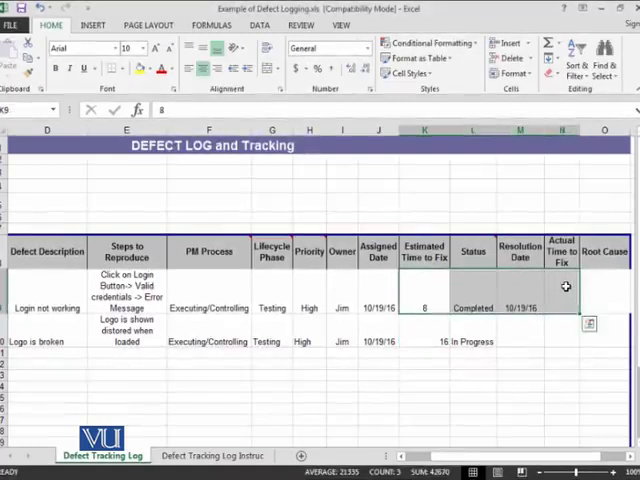
type("8")
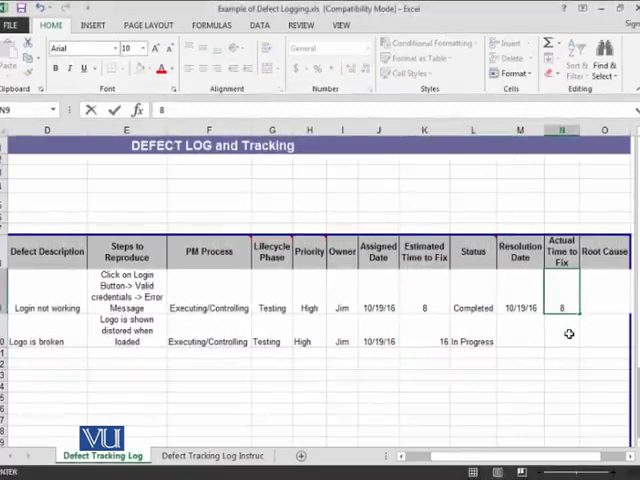
left_click(562, 332)
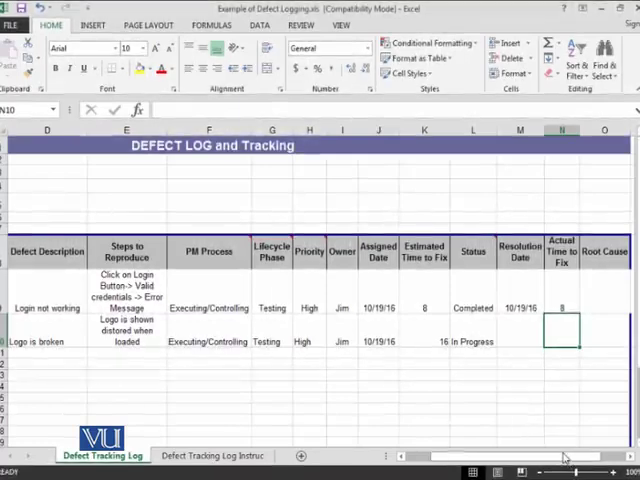
scroll("left", 3)
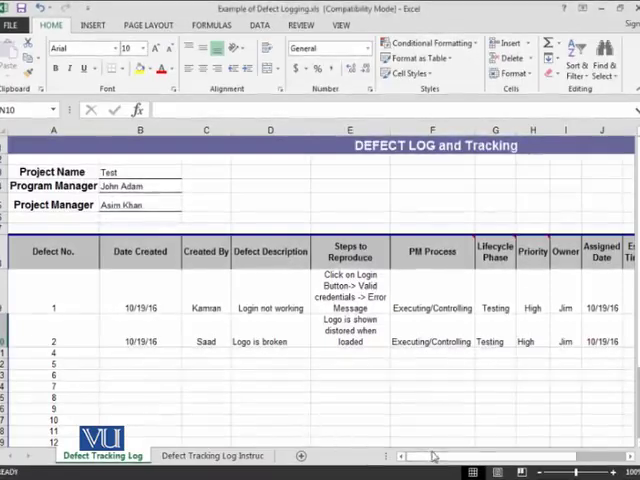
scroll("right", 3)
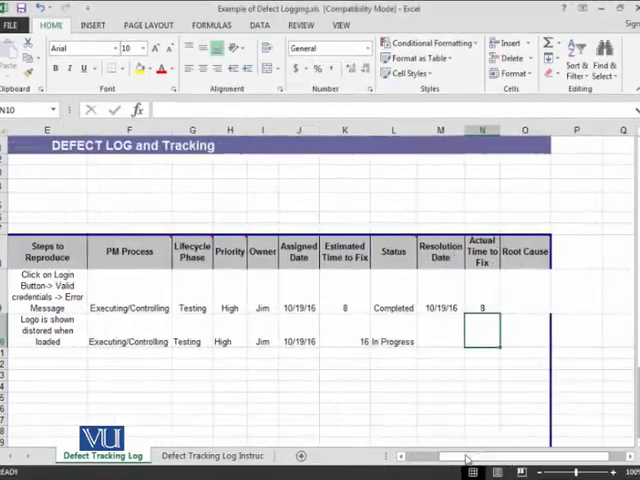